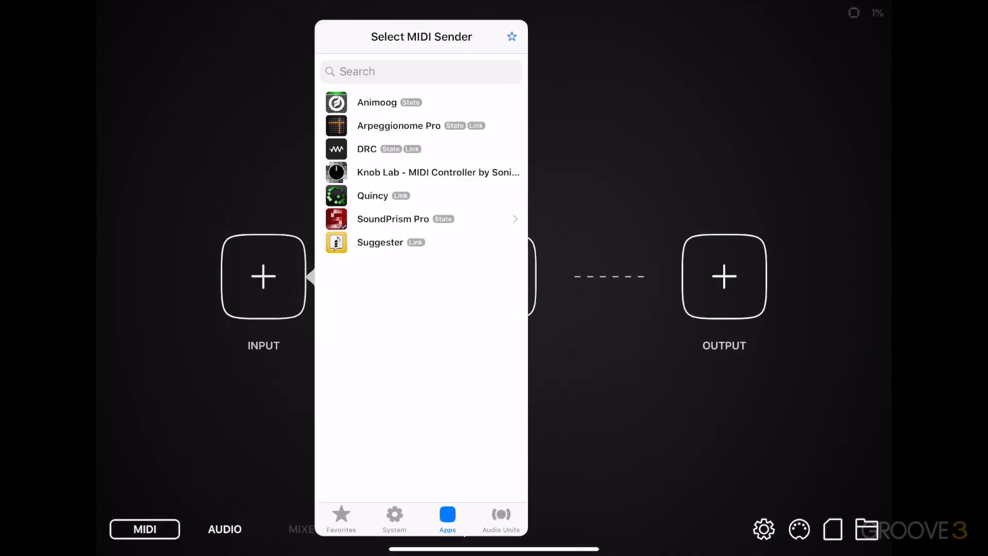
Step: Pick the KOM M32 keyboard as the MIDI input for both lanes
{"action": "left_click", "coordinate": [394, 517]}
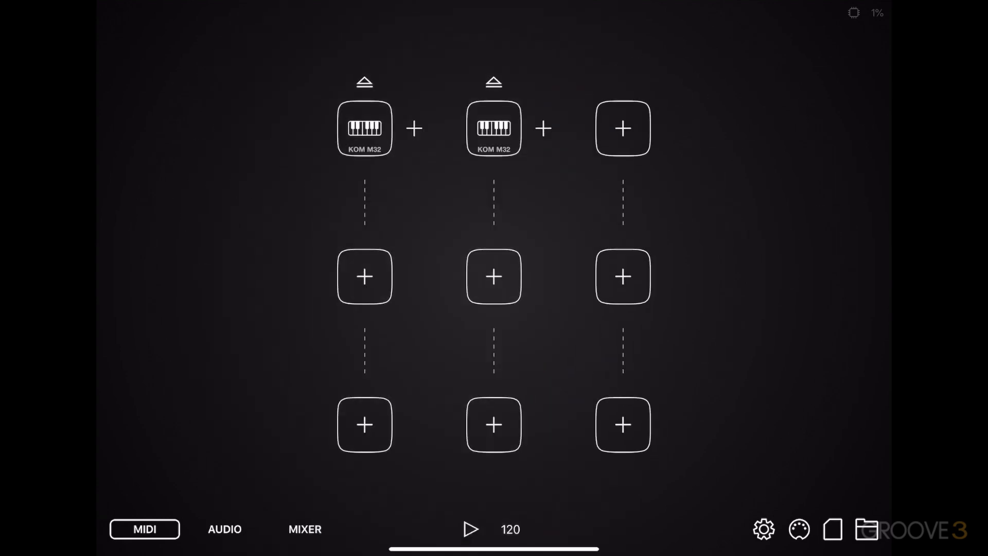
Step: Add Midiflow Splitter filters under both KOM M32 inputs, using a new instance for lane two
{"action": "left_click", "coordinate": [364, 276]}
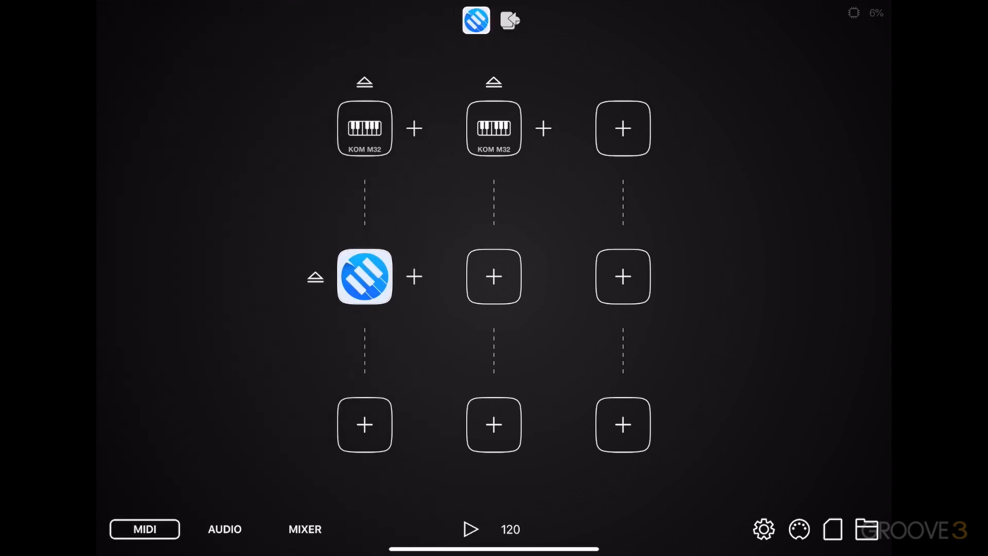
{"action": "left_click", "coordinate": [494, 276]}
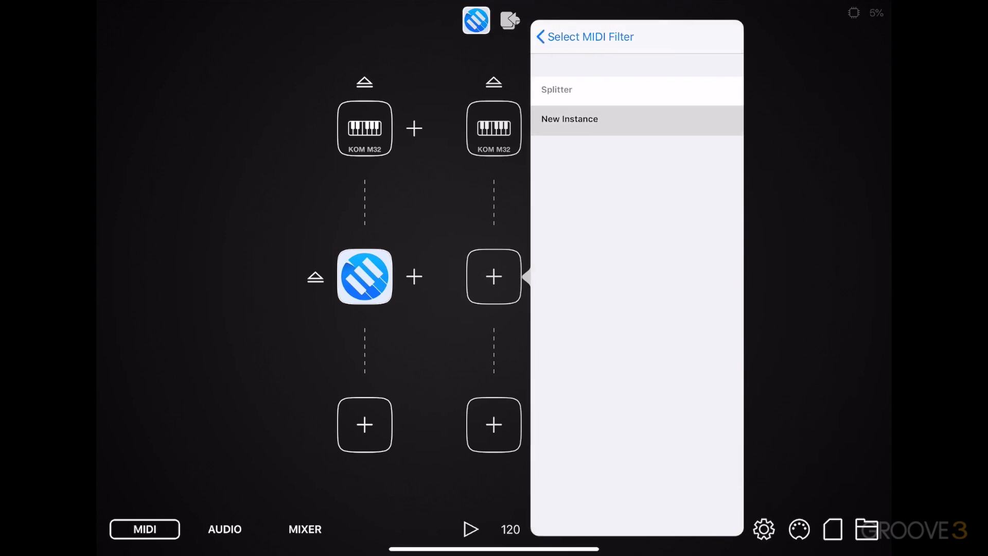
{"action": "left_click", "coordinate": [568, 119]}
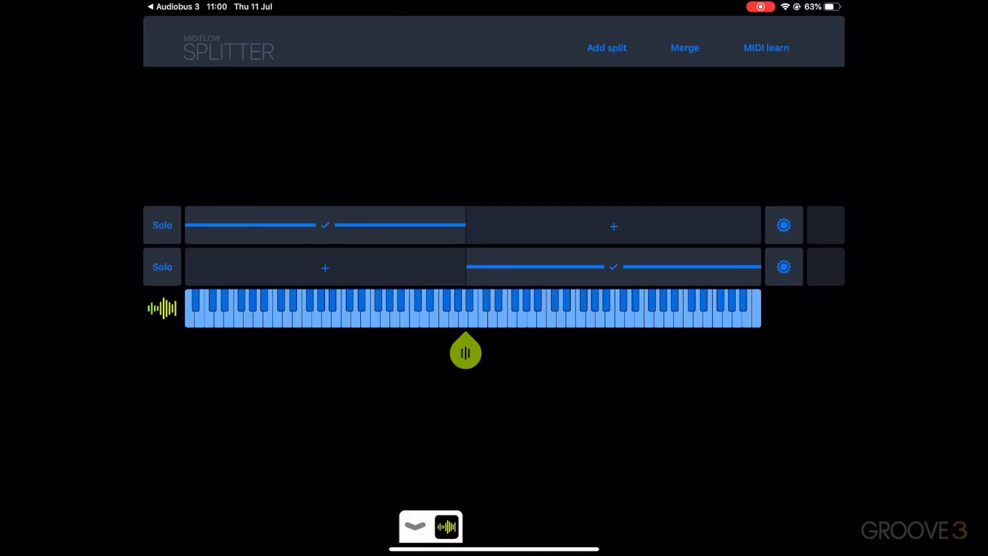
Step: Move the Splitter's green split handle toward the low keys, then return to Audiobus
{"action": "left_click", "coordinate": [385, 312]}
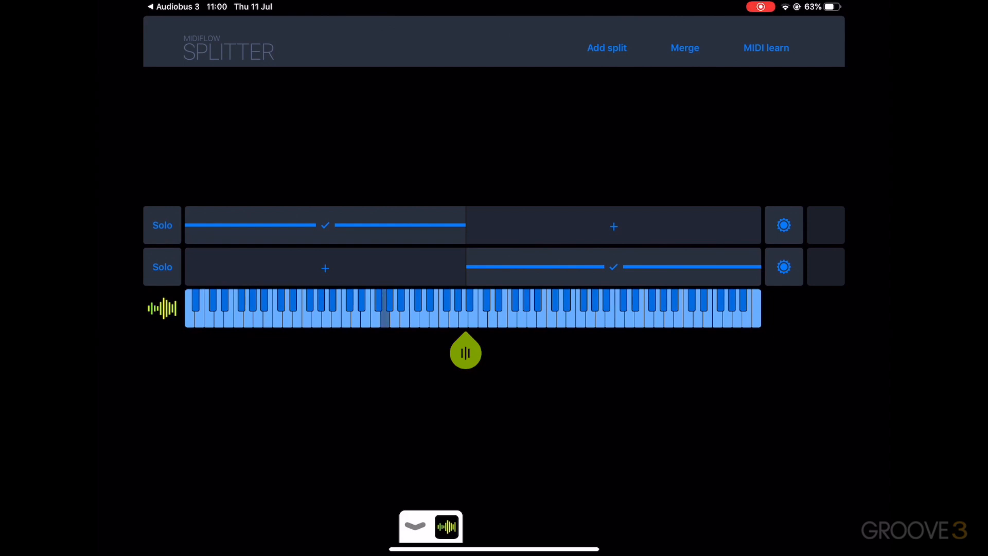
{"action": "left_click_drag", "start_coordinate": [466, 351], "coordinate": [410, 351]}
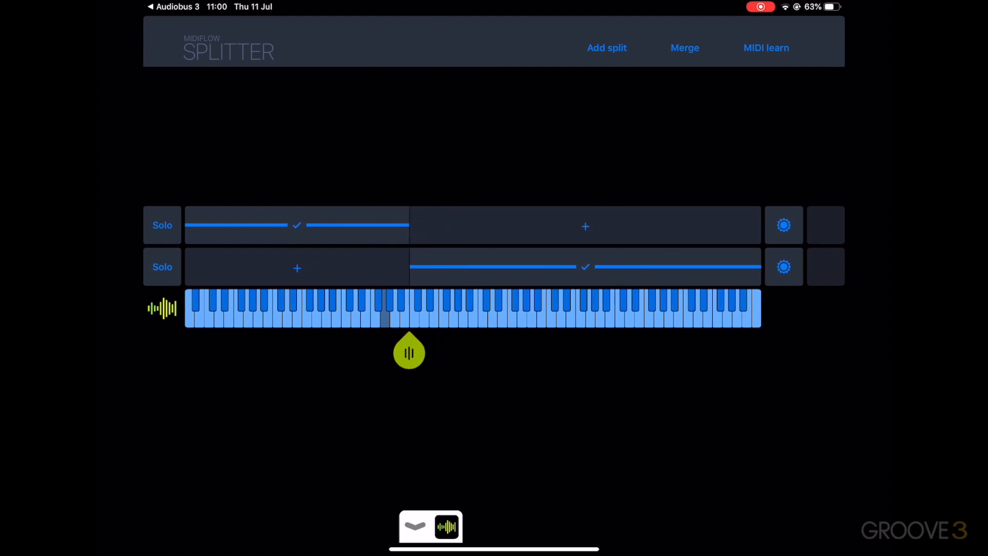
{"action": "left_click_drag", "start_coordinate": [409, 351], "coordinate": [380, 352]}
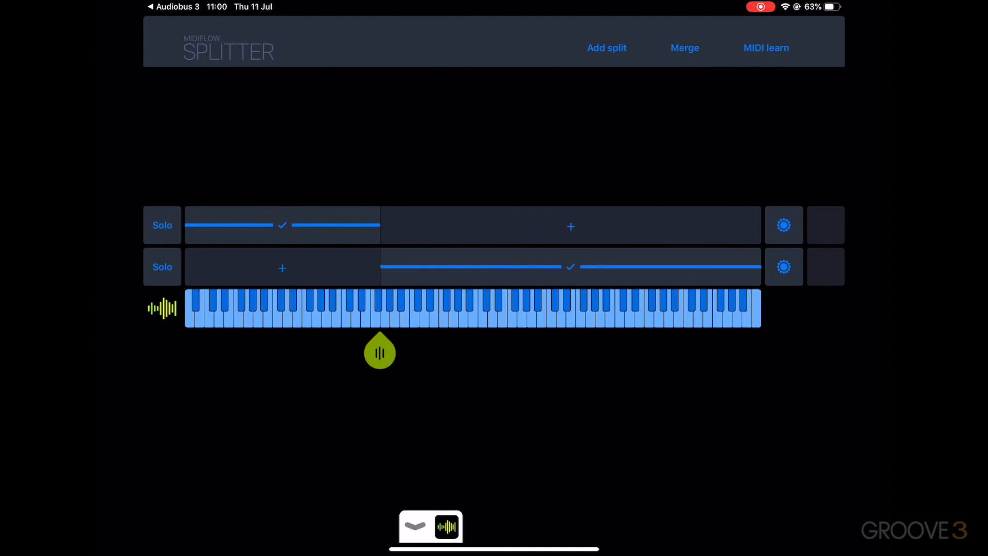
{"action": "left_click", "coordinate": [413, 309]}
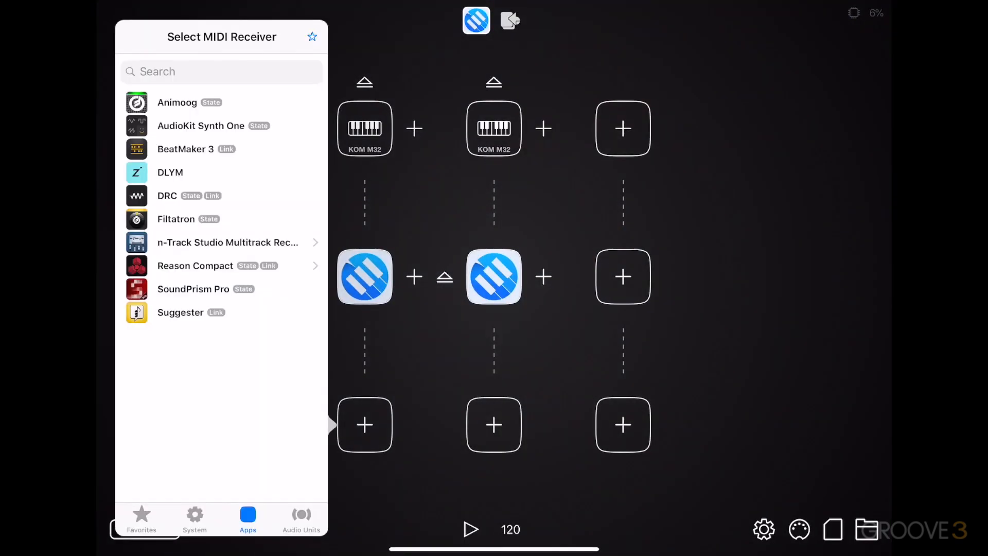
Step: Route both Splitter lanes to NOISE Melody, creating a second instance for lane two
{"action": "left_click", "coordinate": [301, 517]}
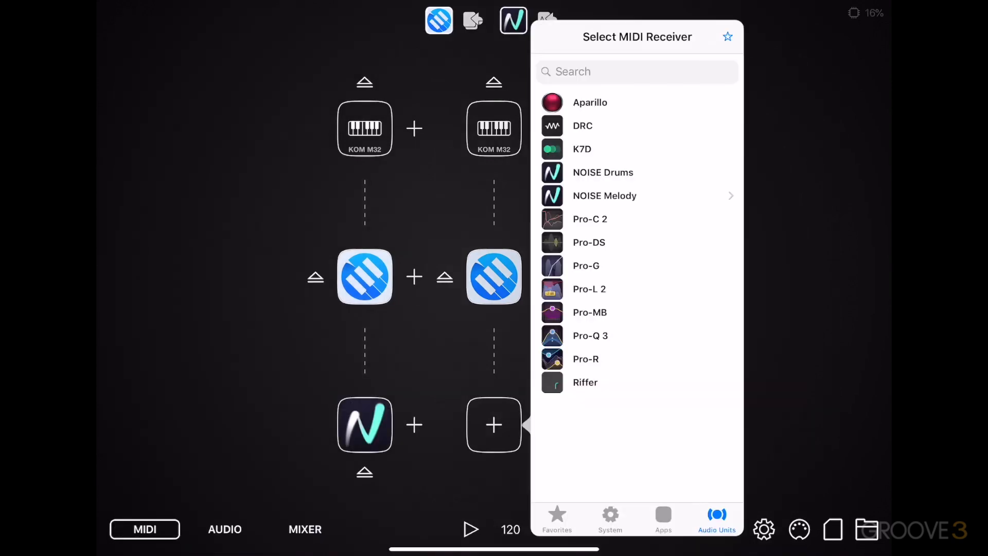
{"action": "left_click", "coordinate": [604, 196]}
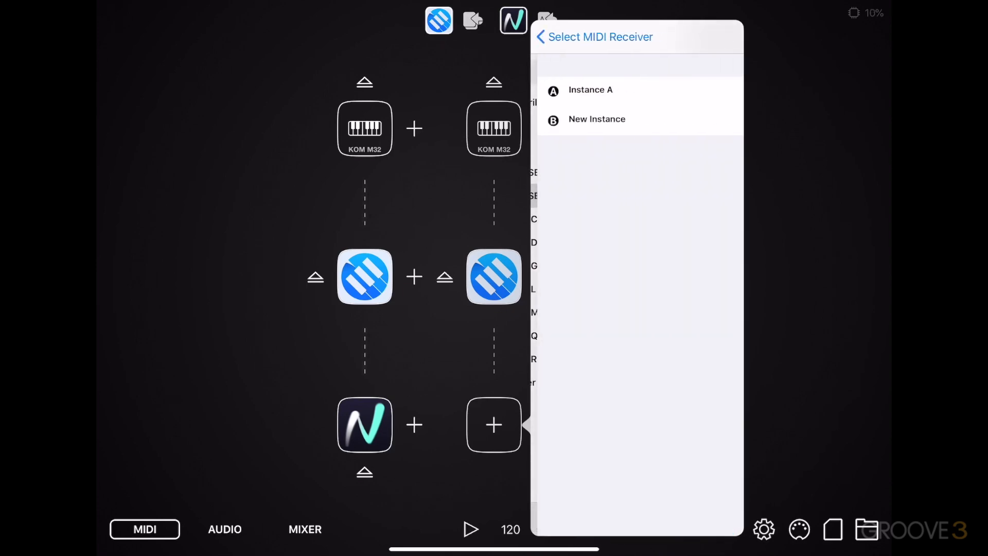
{"action": "left_click", "coordinate": [596, 119]}
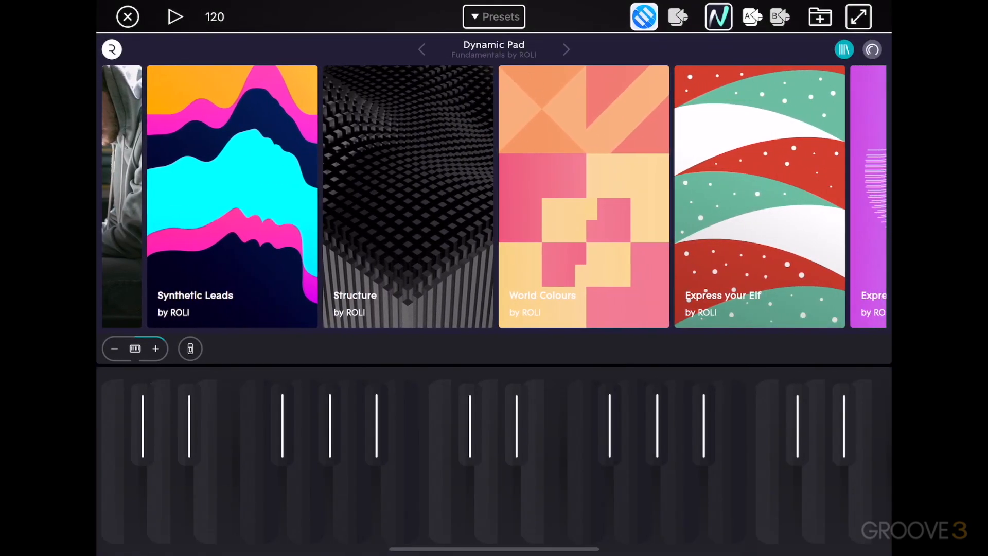
Step: Load a Wu-Tang The Saga Continues preset in NOISE Melody, then add a filter after Splitter
{"action": "left_click", "coordinate": [408, 195]}
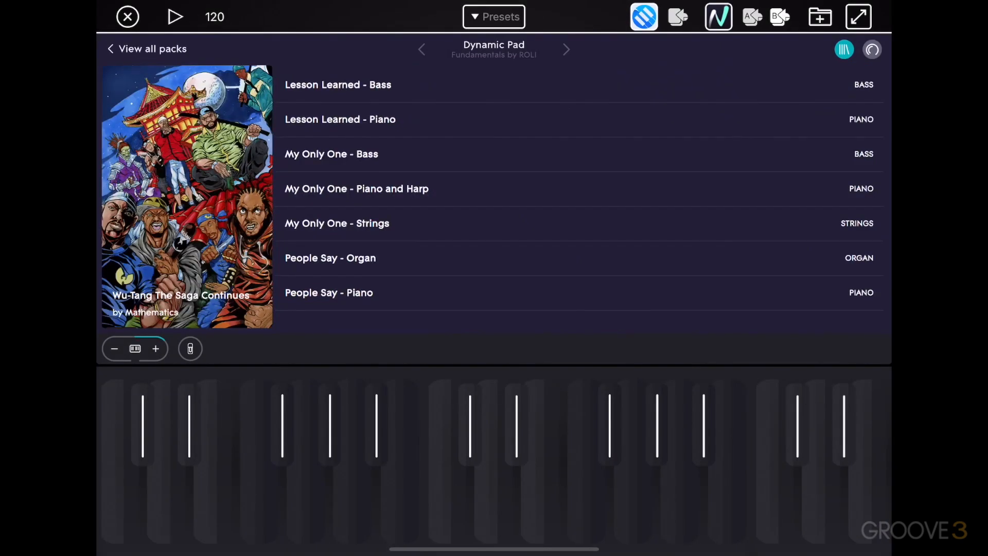
{"action": "left_click", "coordinate": [341, 119]}
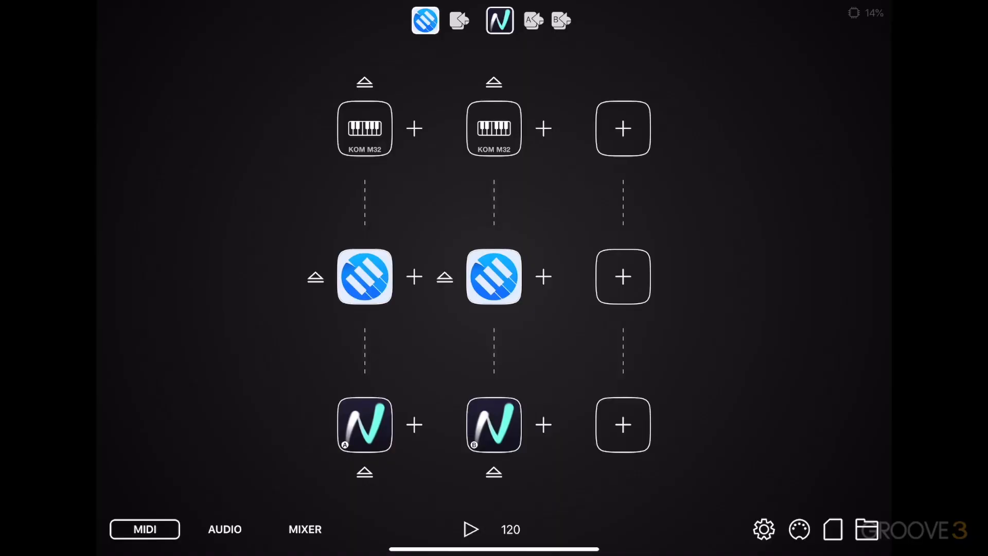
{"action": "left_click", "coordinate": [414, 276]}
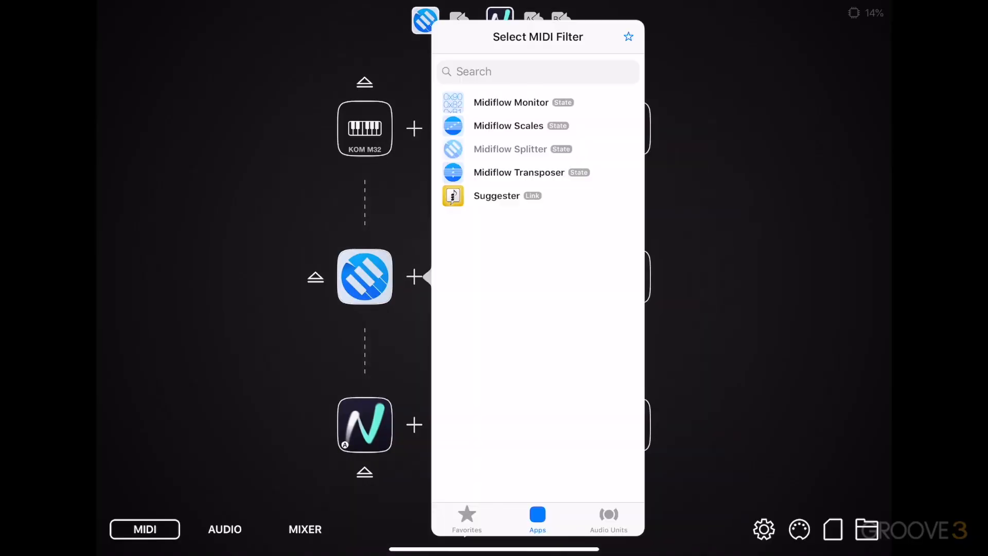